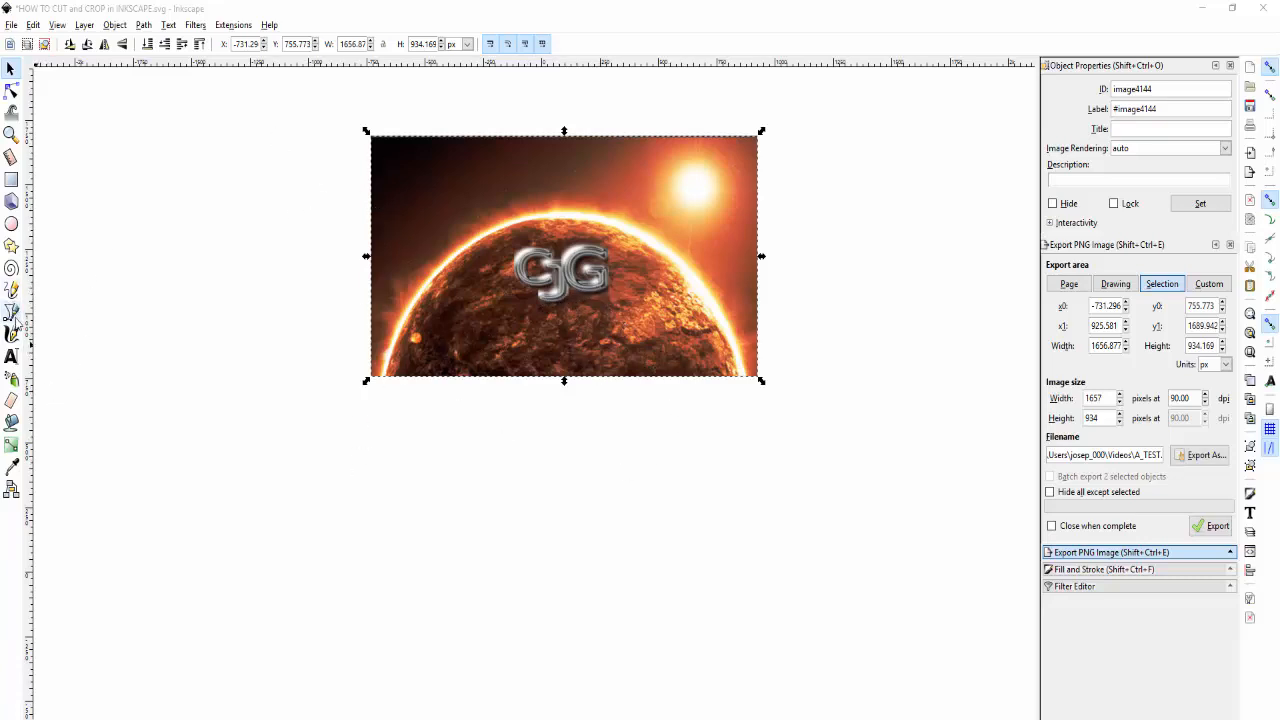
mouse_move(13, 311)
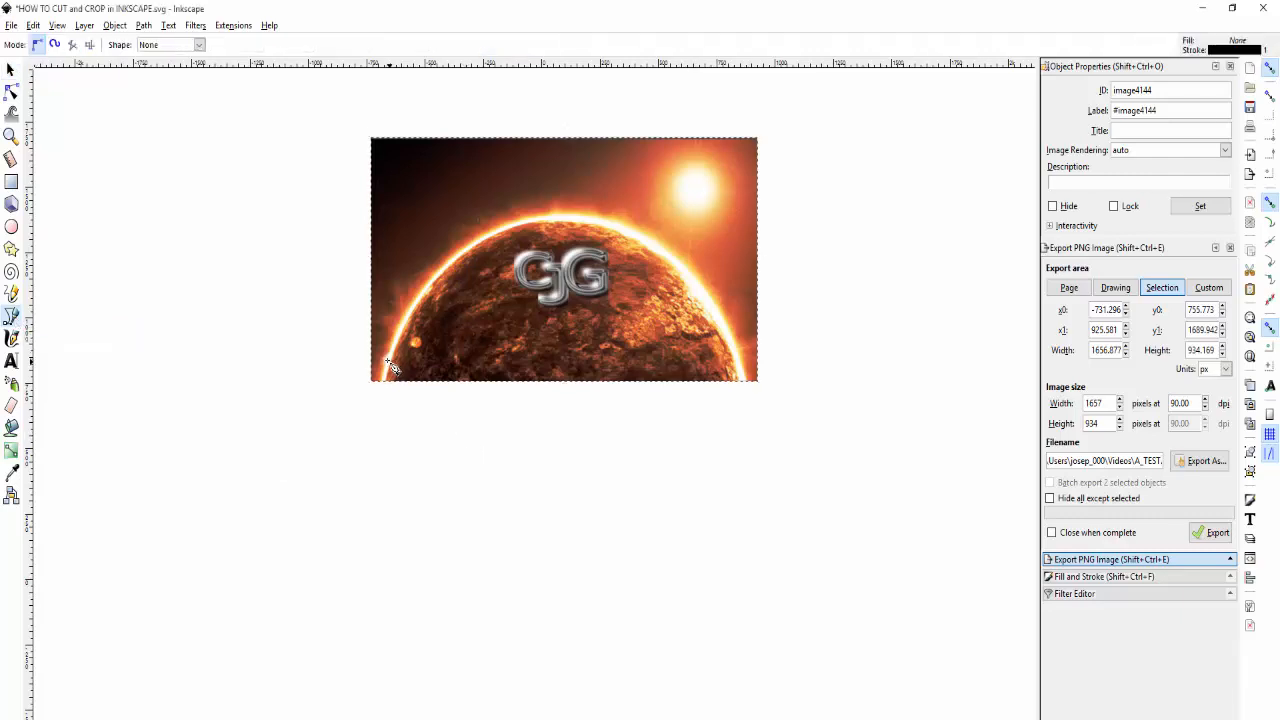
Step: Place the outline's first node with the Pen tool at the photo's lower part
click(1115, 287)
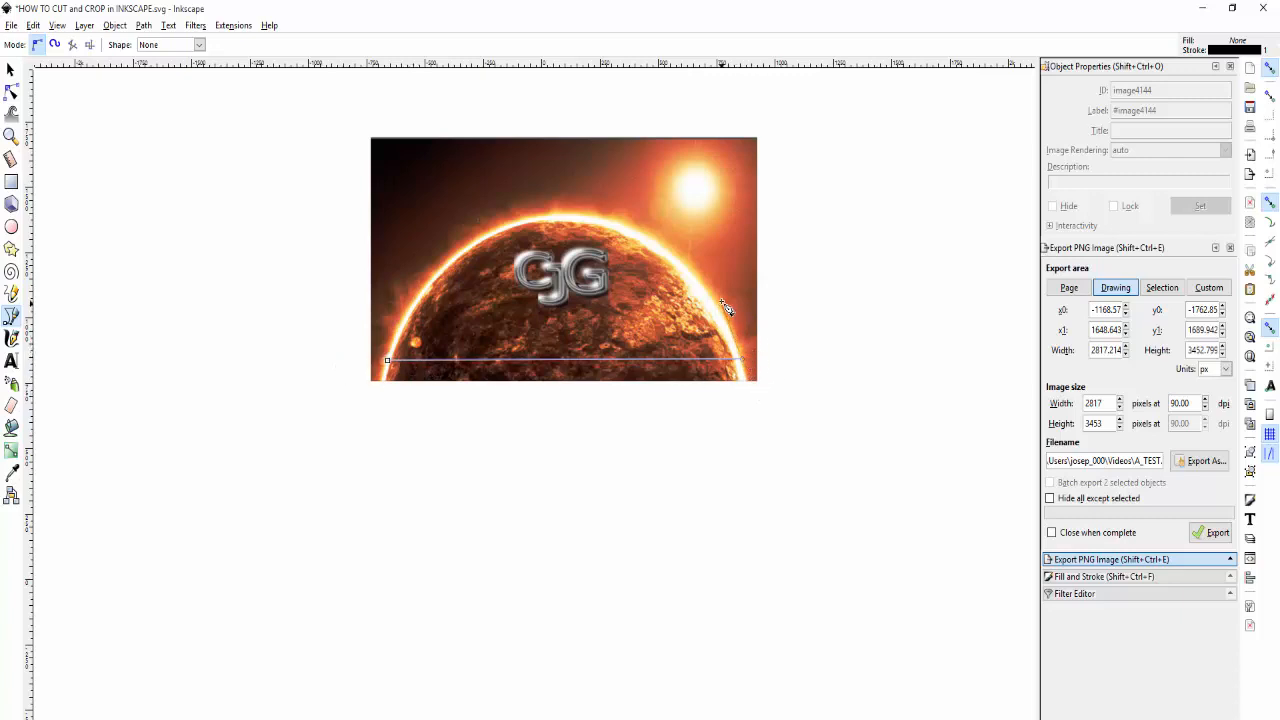
mouse_move(695, 275)
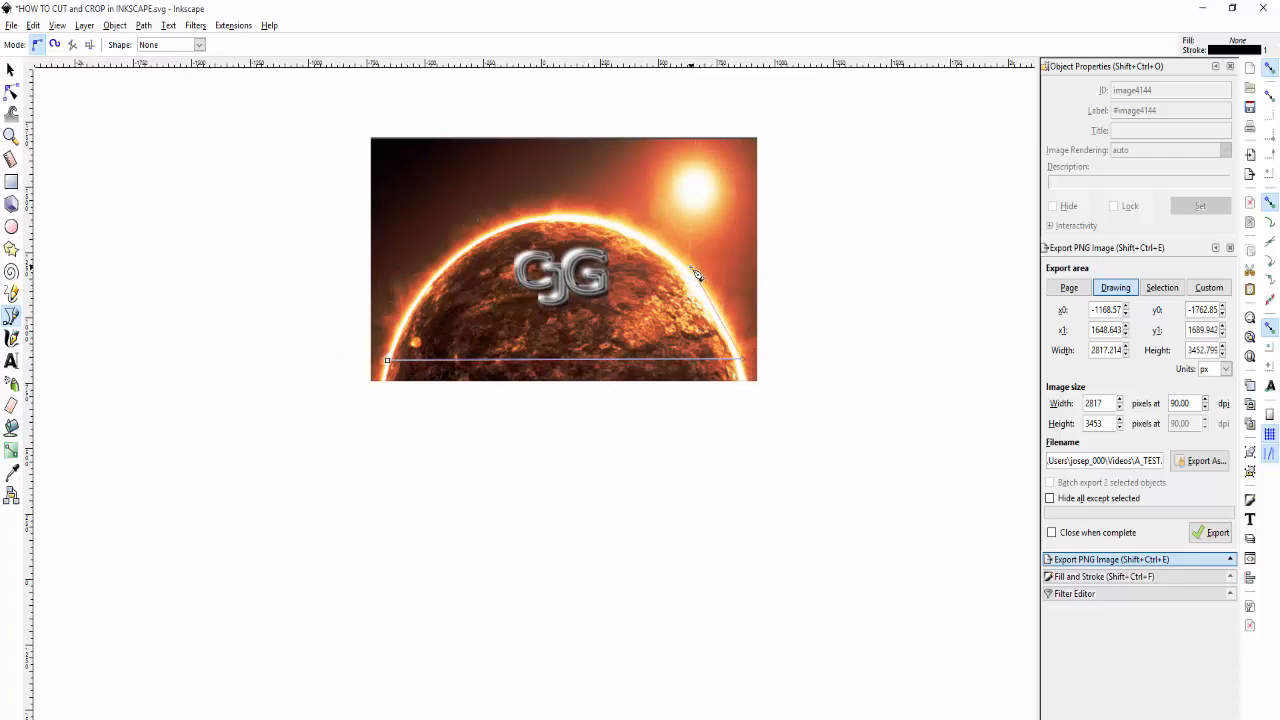
mouse_move(680, 258)
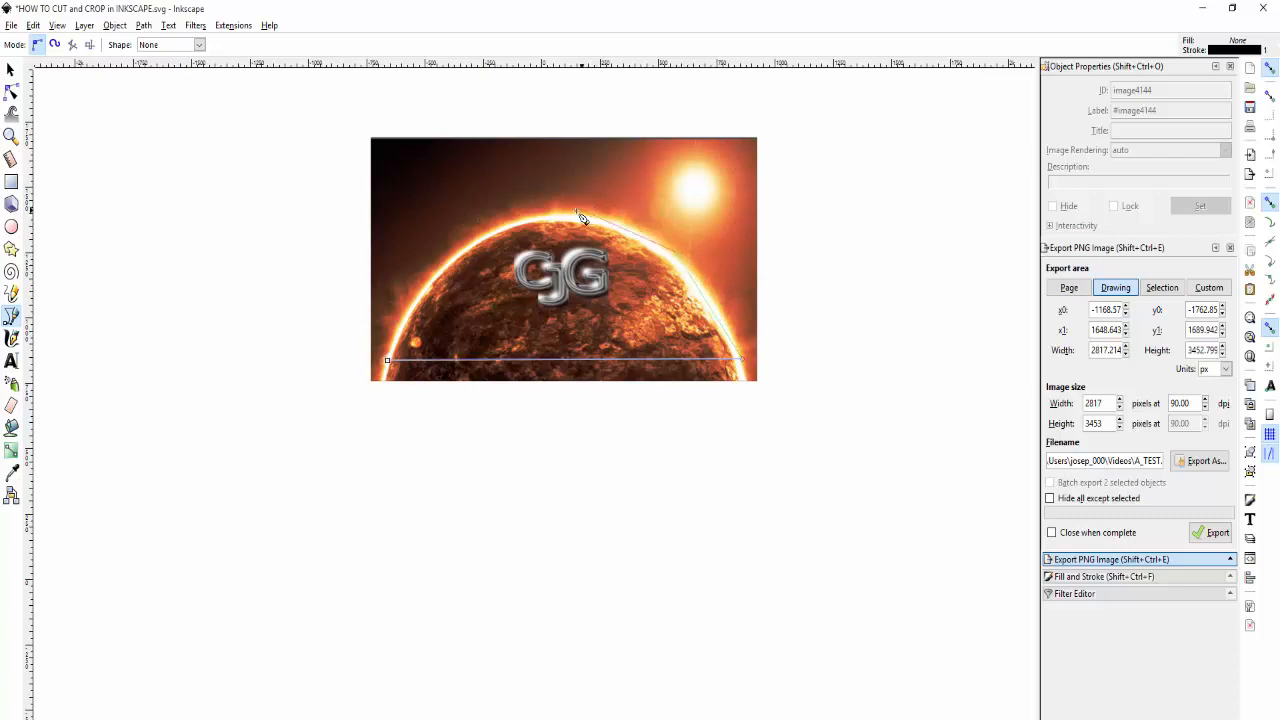
mouse_move(462, 248)
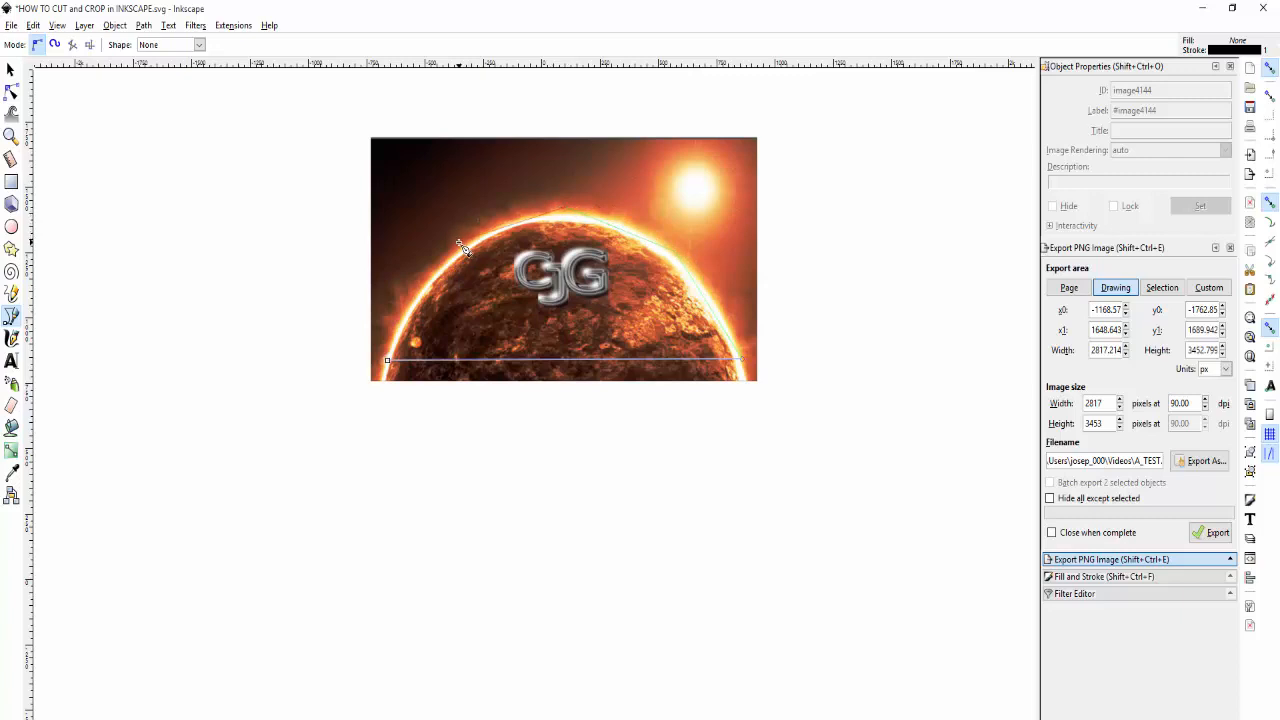
mouse_move(431, 281)
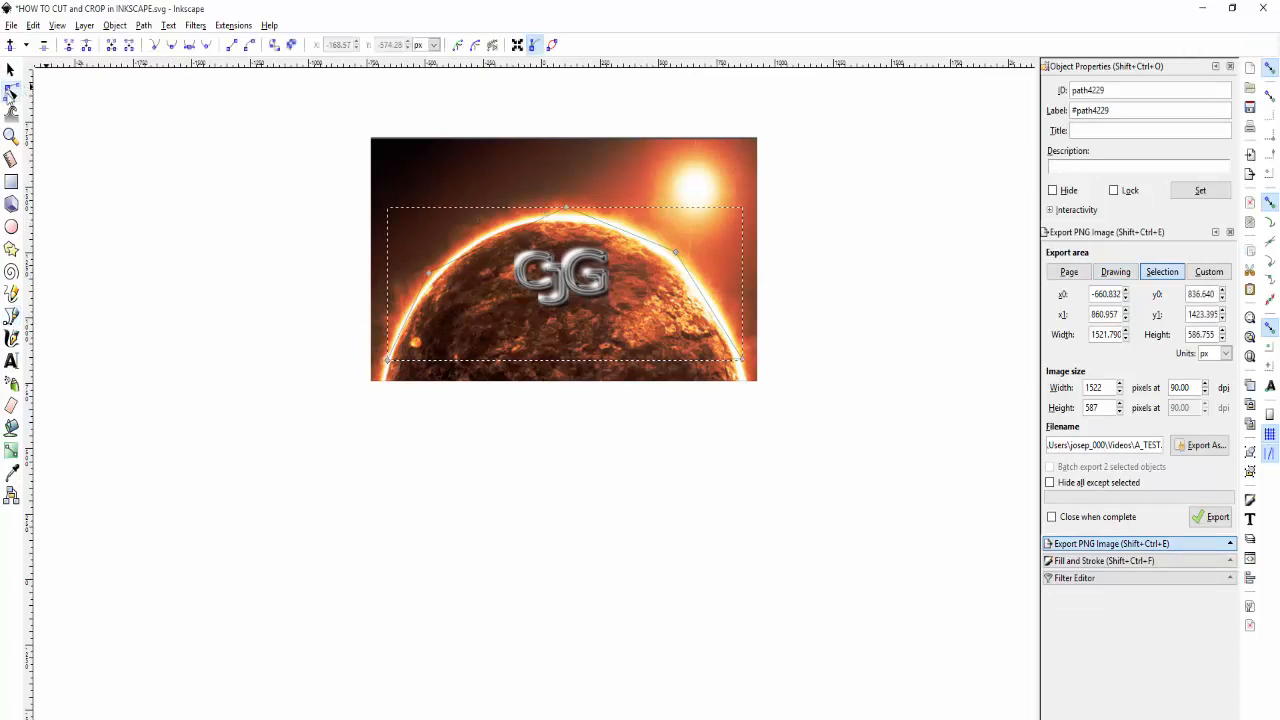
mouse_move(14, 96)
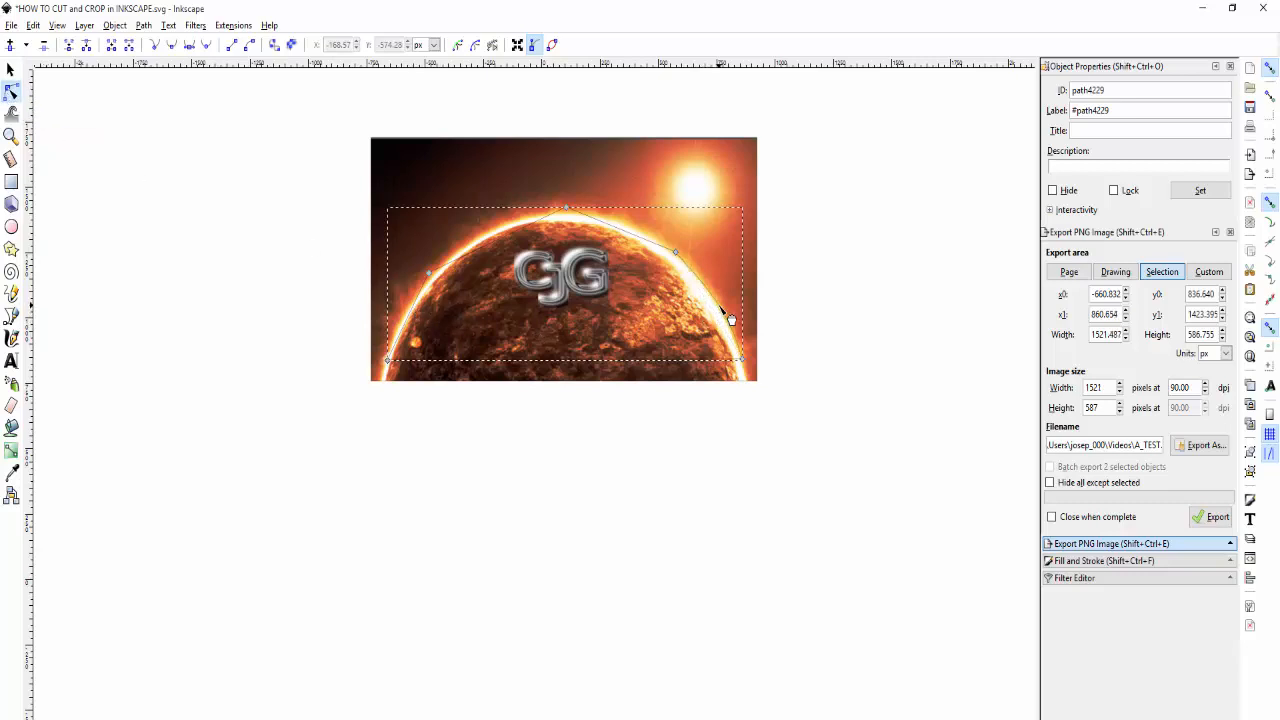
mouse_move(638, 243)
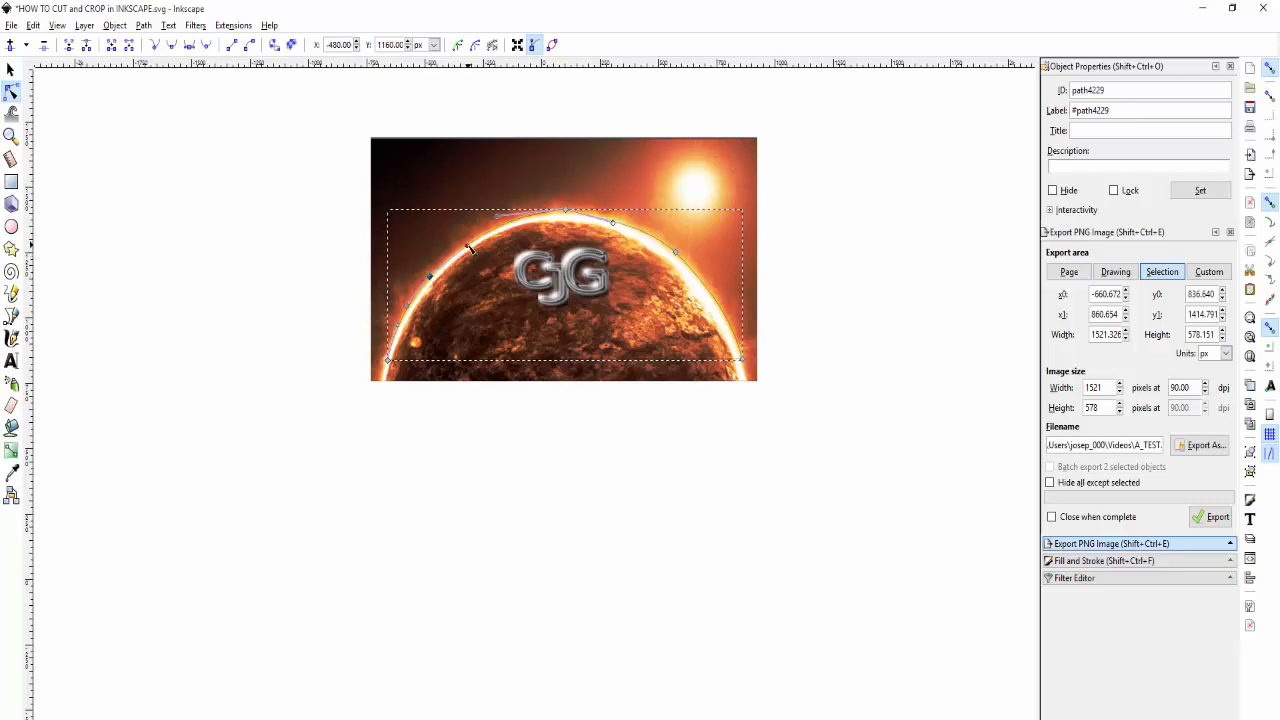
mouse_move(28, 75)
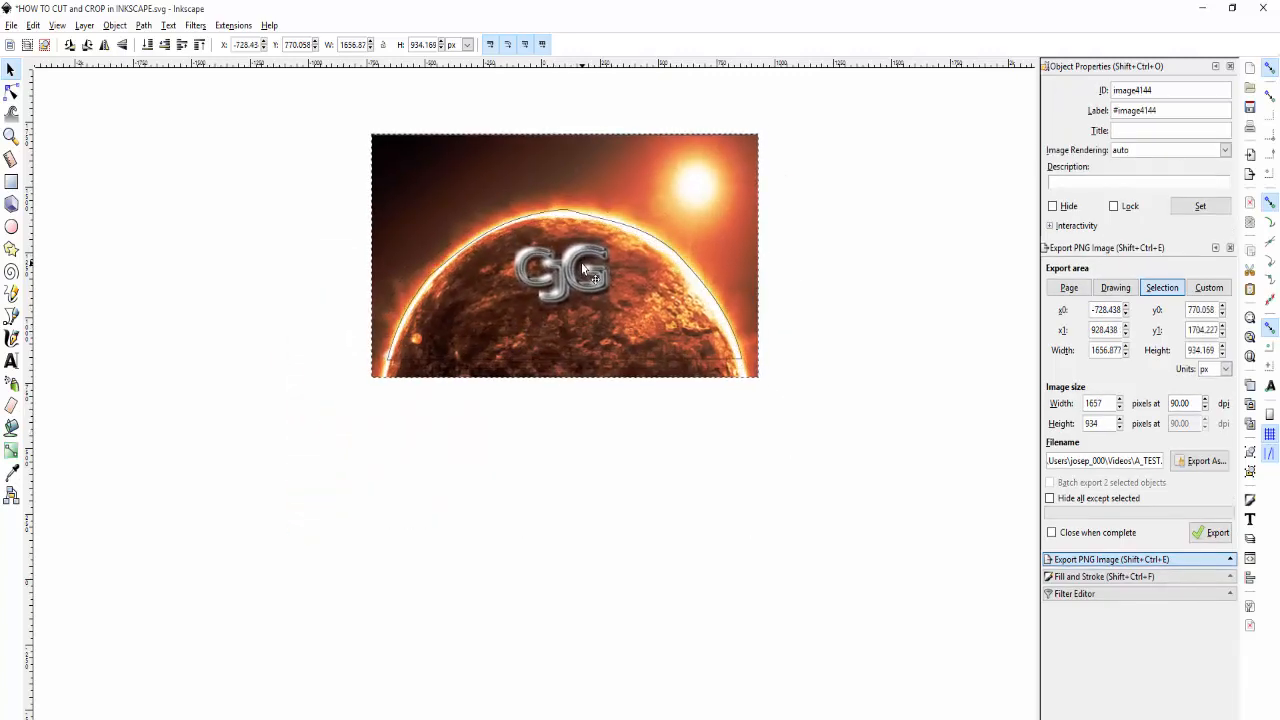
Step: Undo the accidental move so the planet photo sits back under the outline
right_click(588, 270)
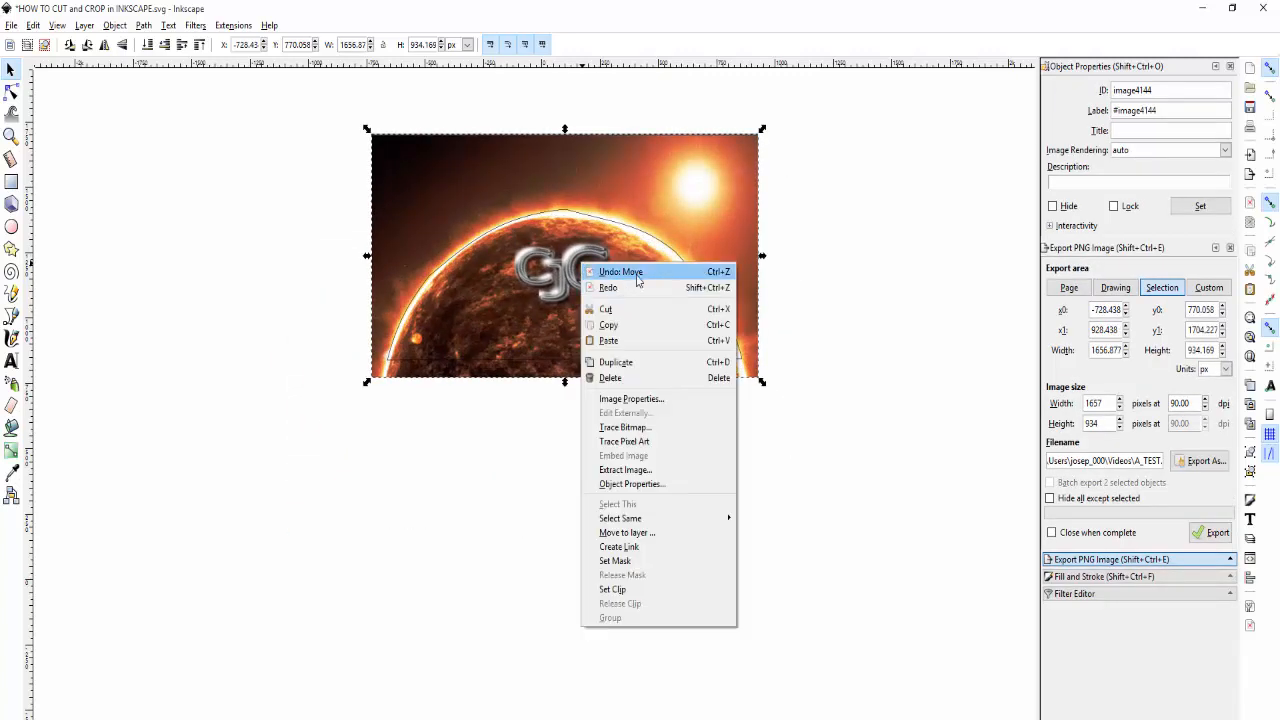
click(630, 271)
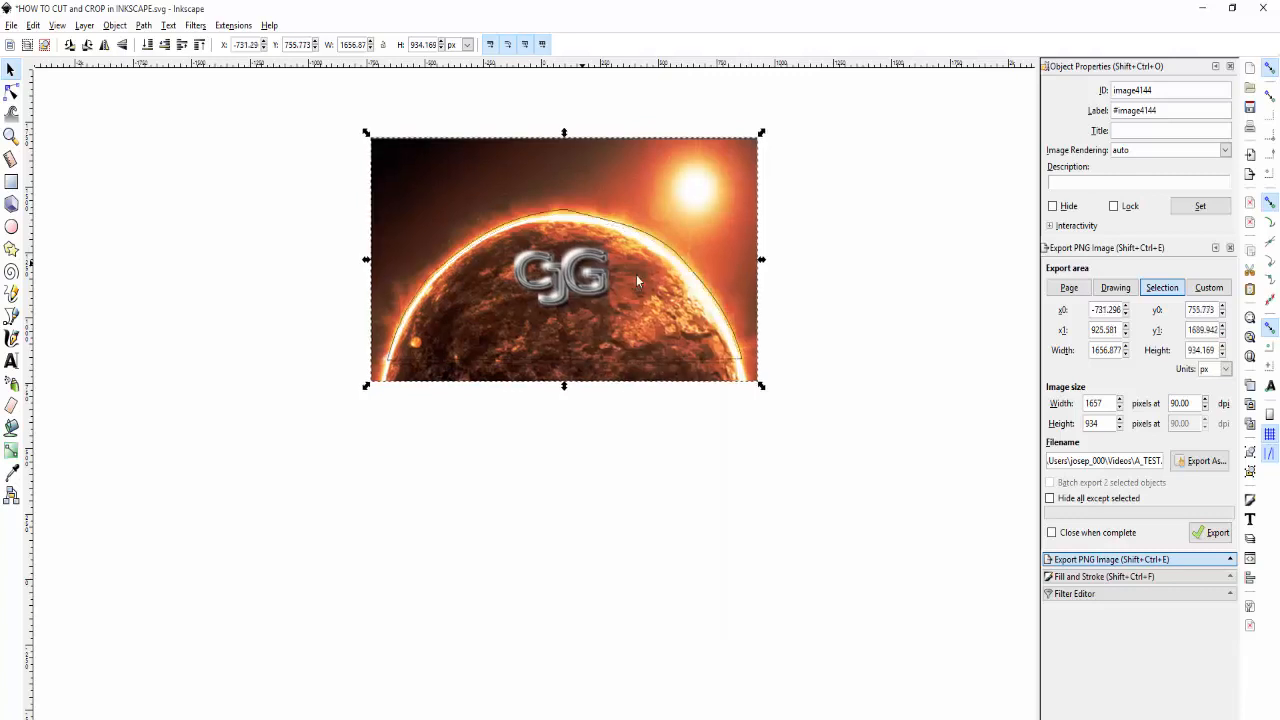
right_click(637, 281)
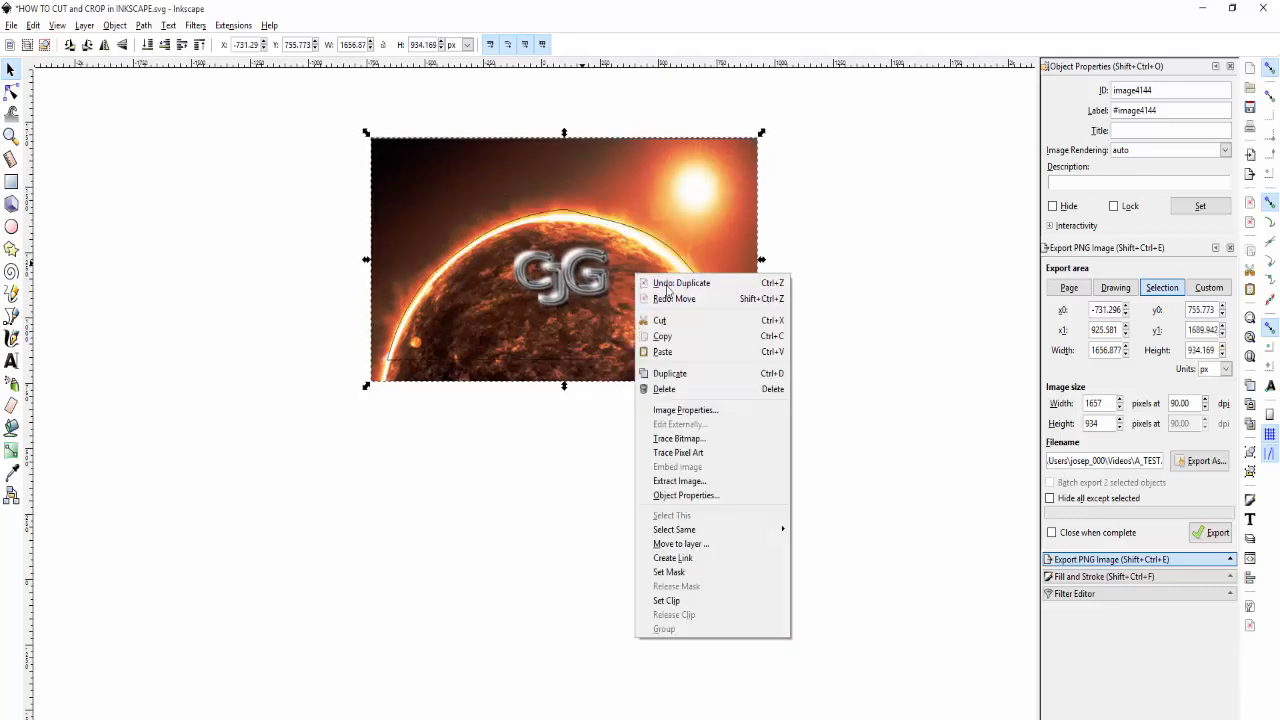
click(584, 445)
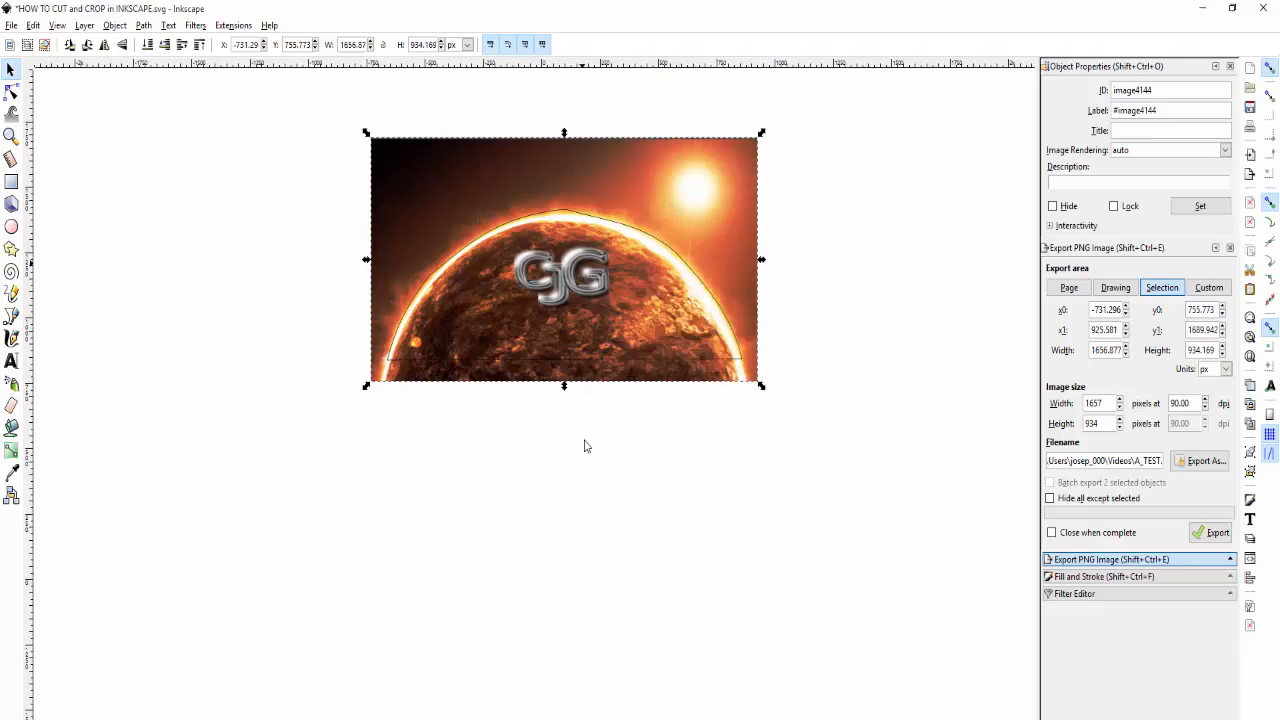
mouse_move(613, 244)
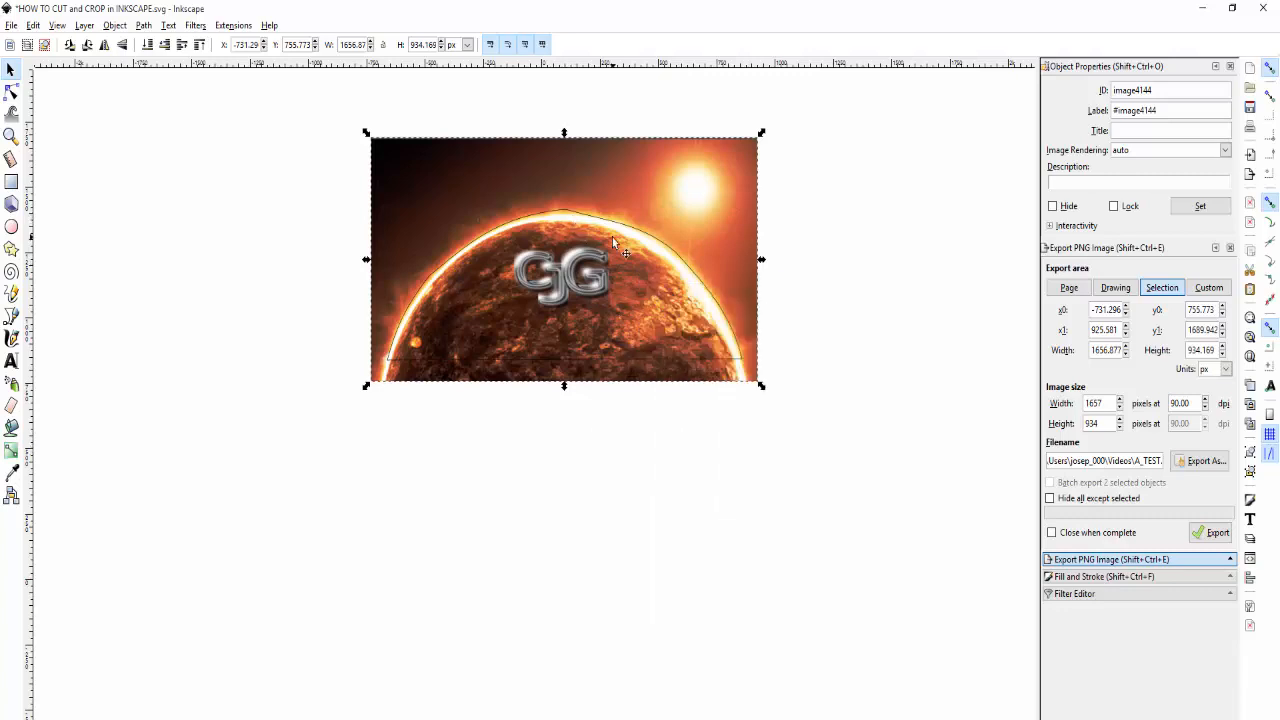
mouse_move(681, 205)
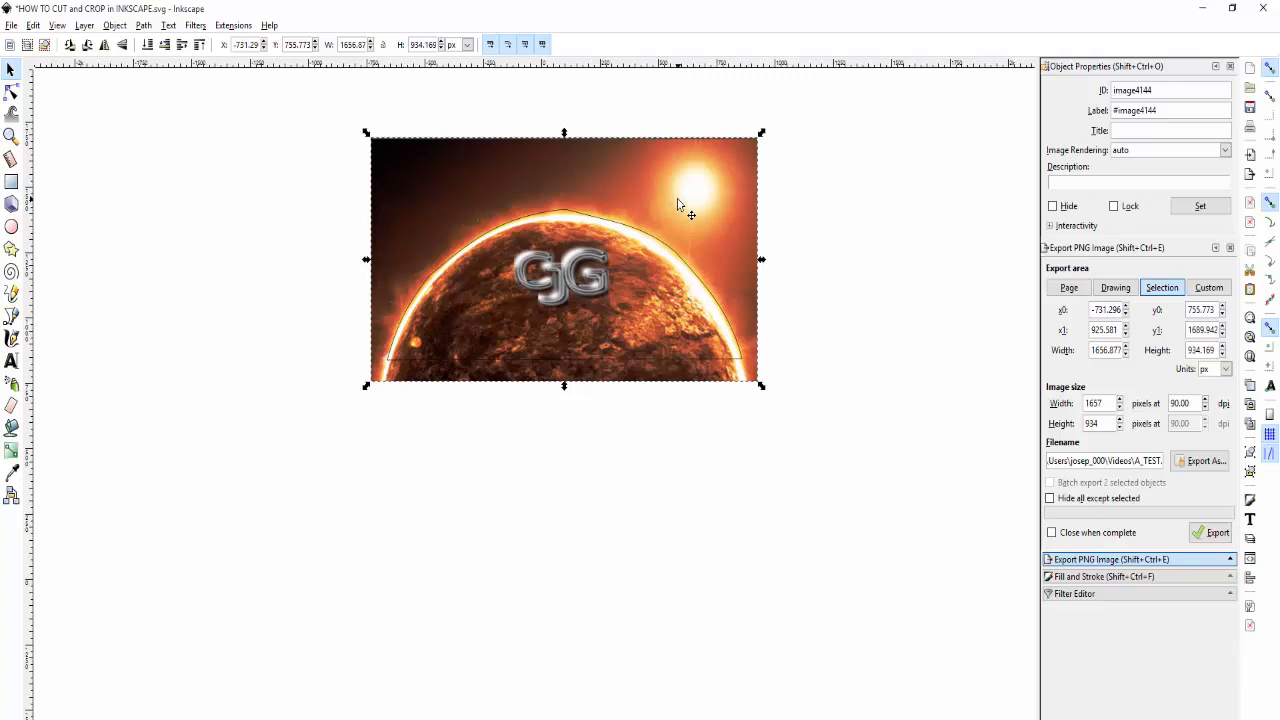
click(1115, 287)
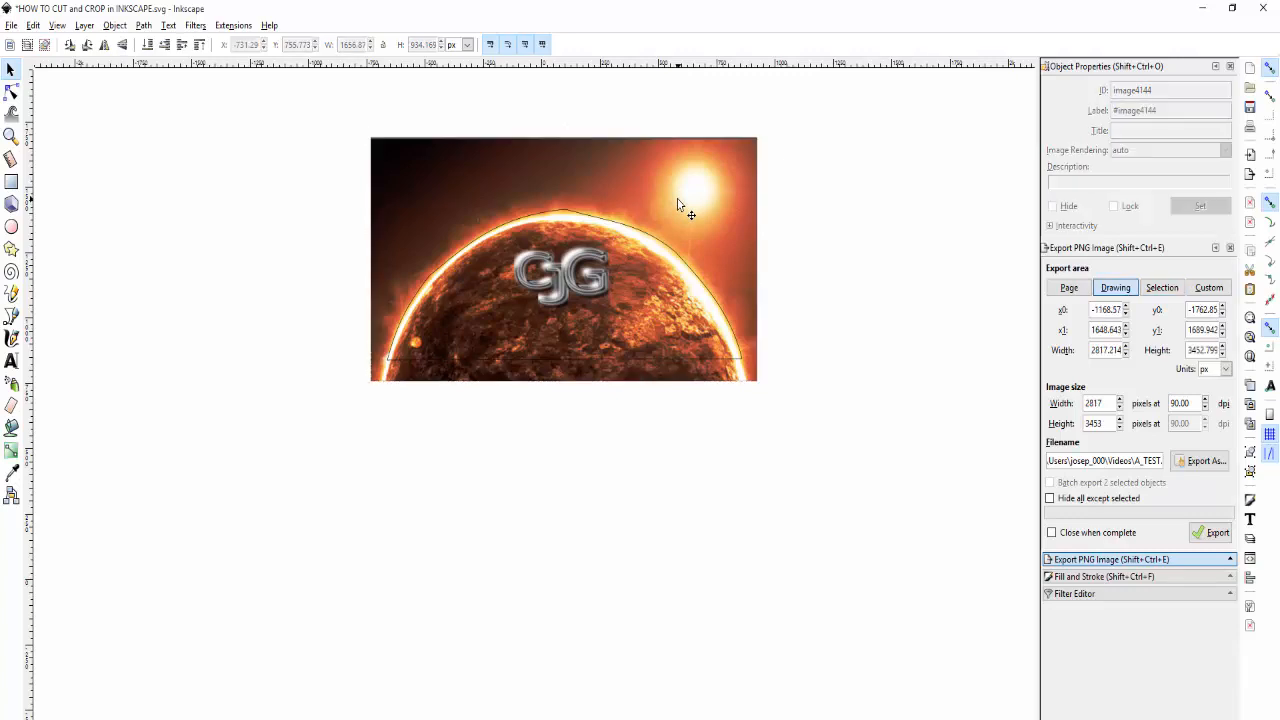
click(113, 26)
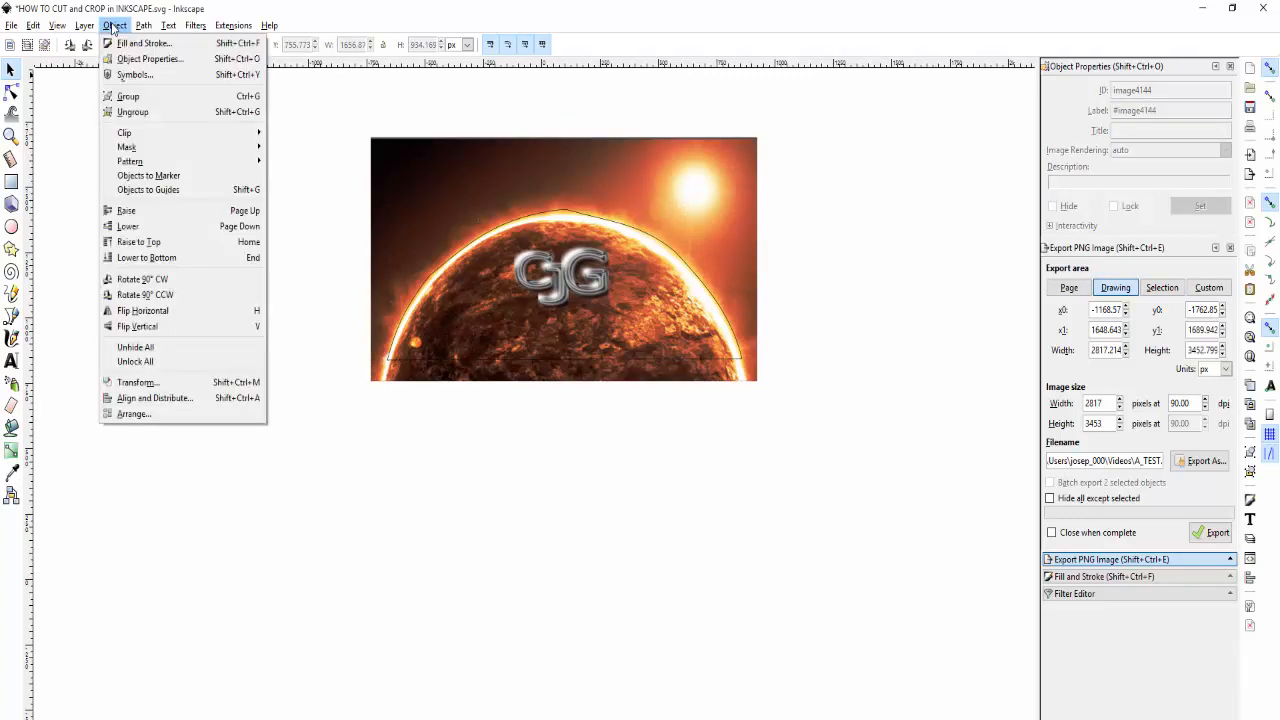
mouse_move(124, 132)
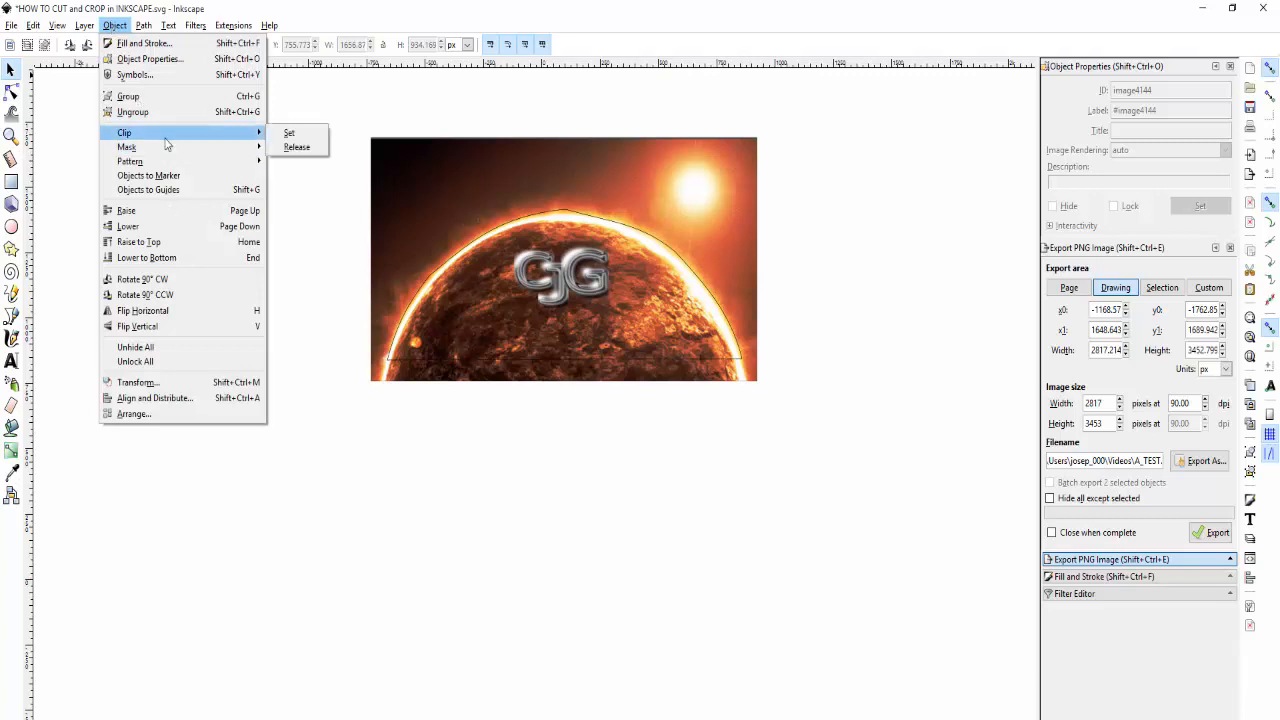
mouse_move(124, 26)
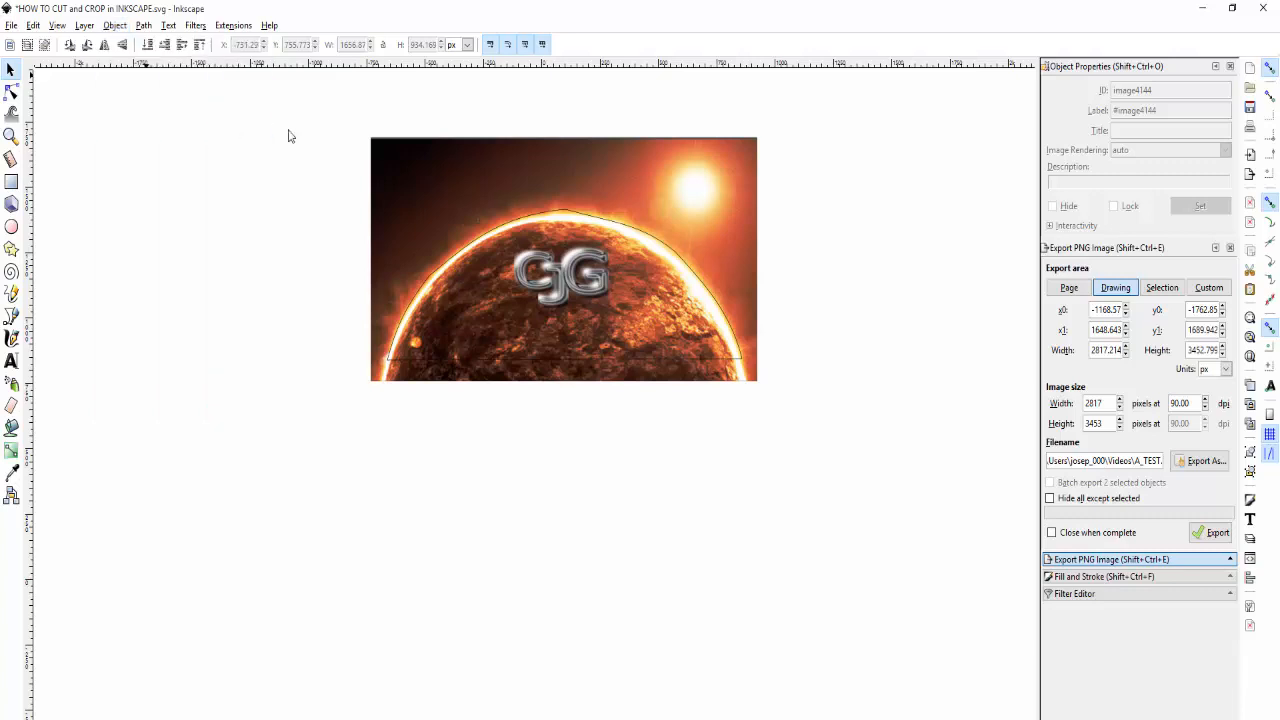
mouse_move(626, 200)
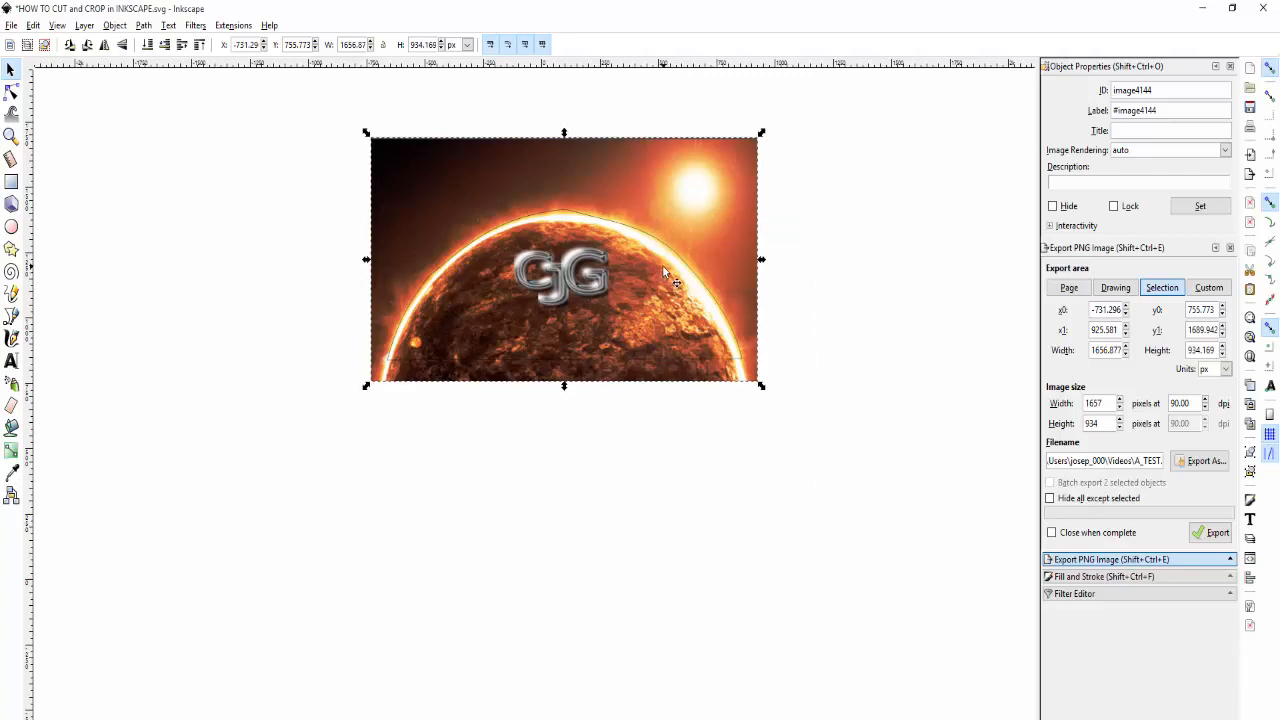
Step: Browse the Object menu, then switch to the Node tool
click(120, 26)
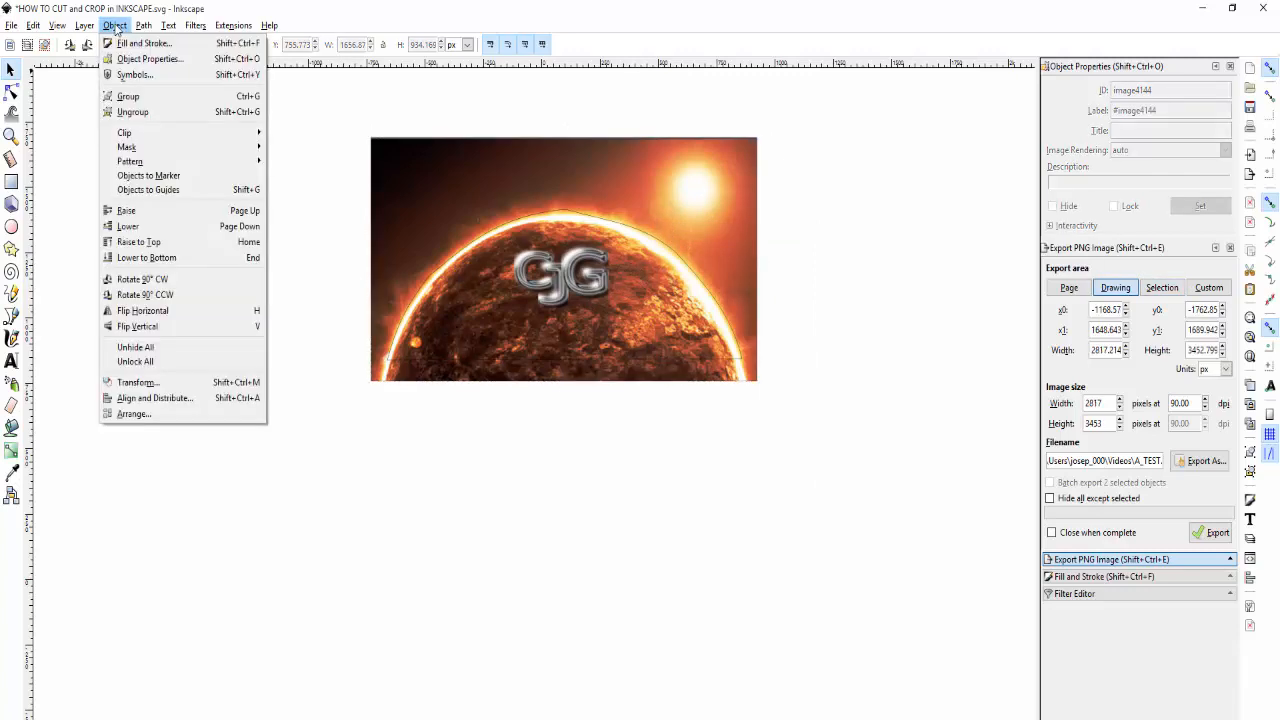
click(278, 140)
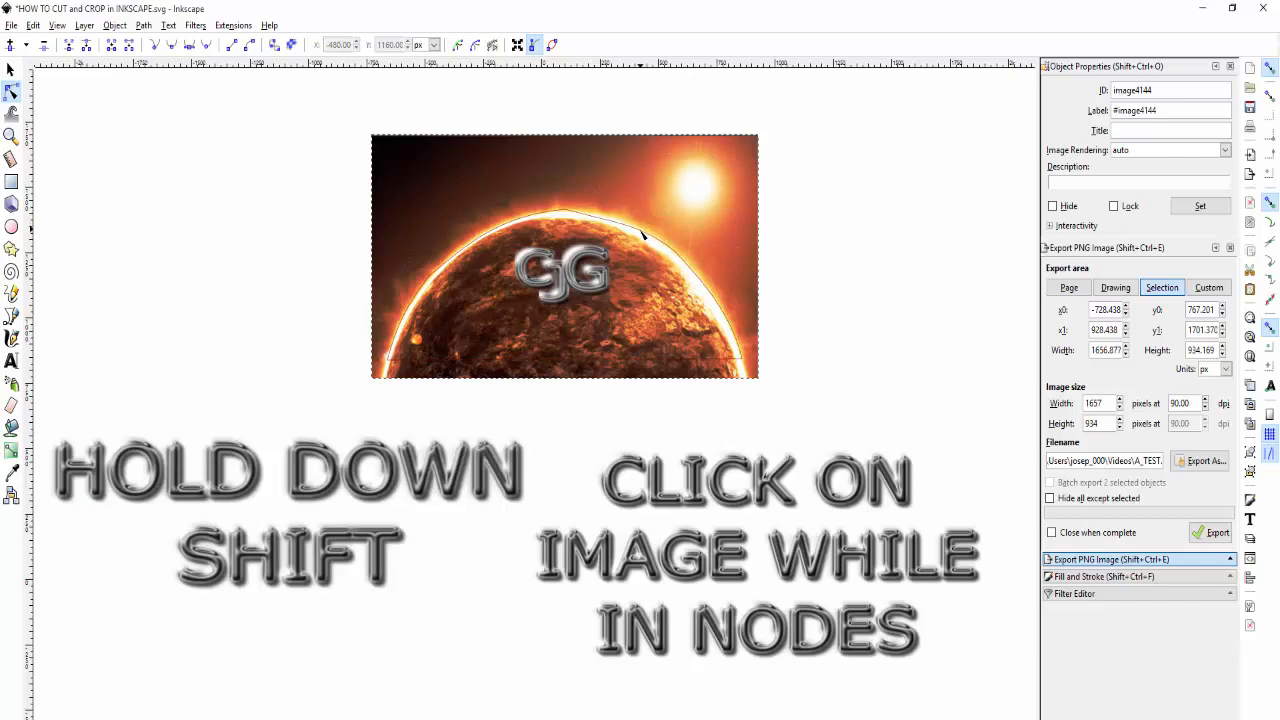
Step: Select the photo with the curved outline and set the clip
click(640, 233)
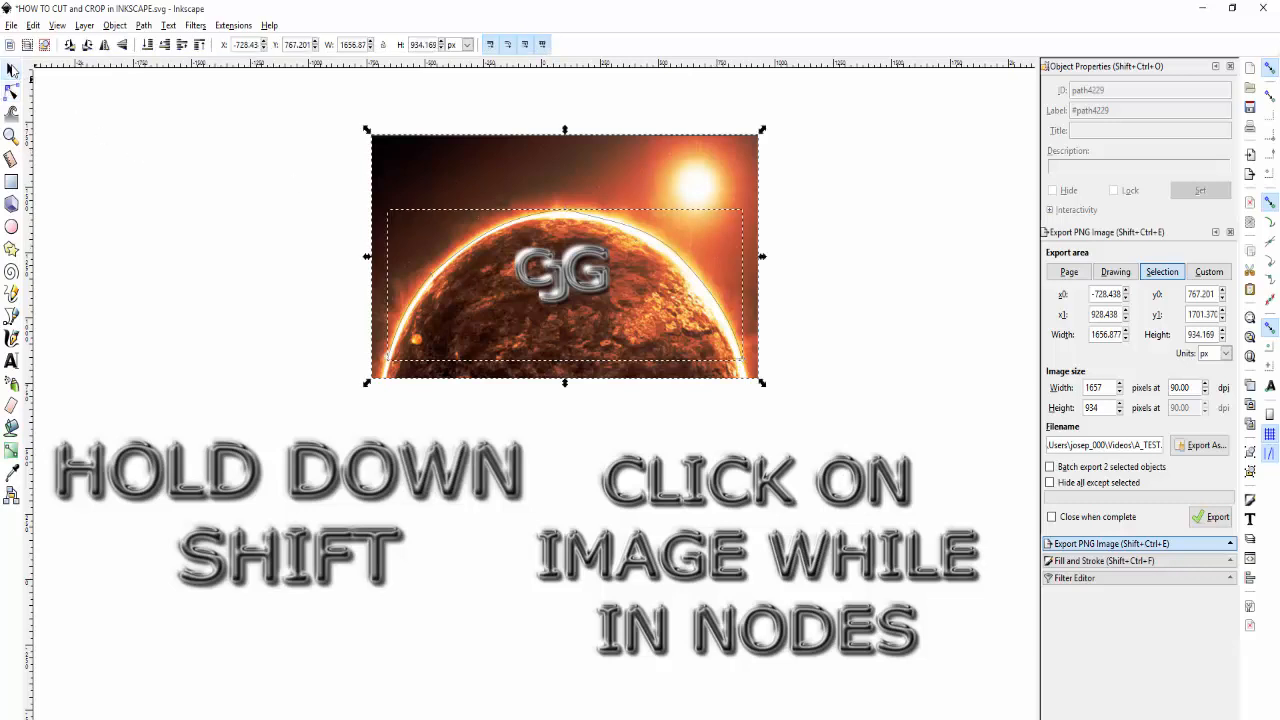
click(120, 25)
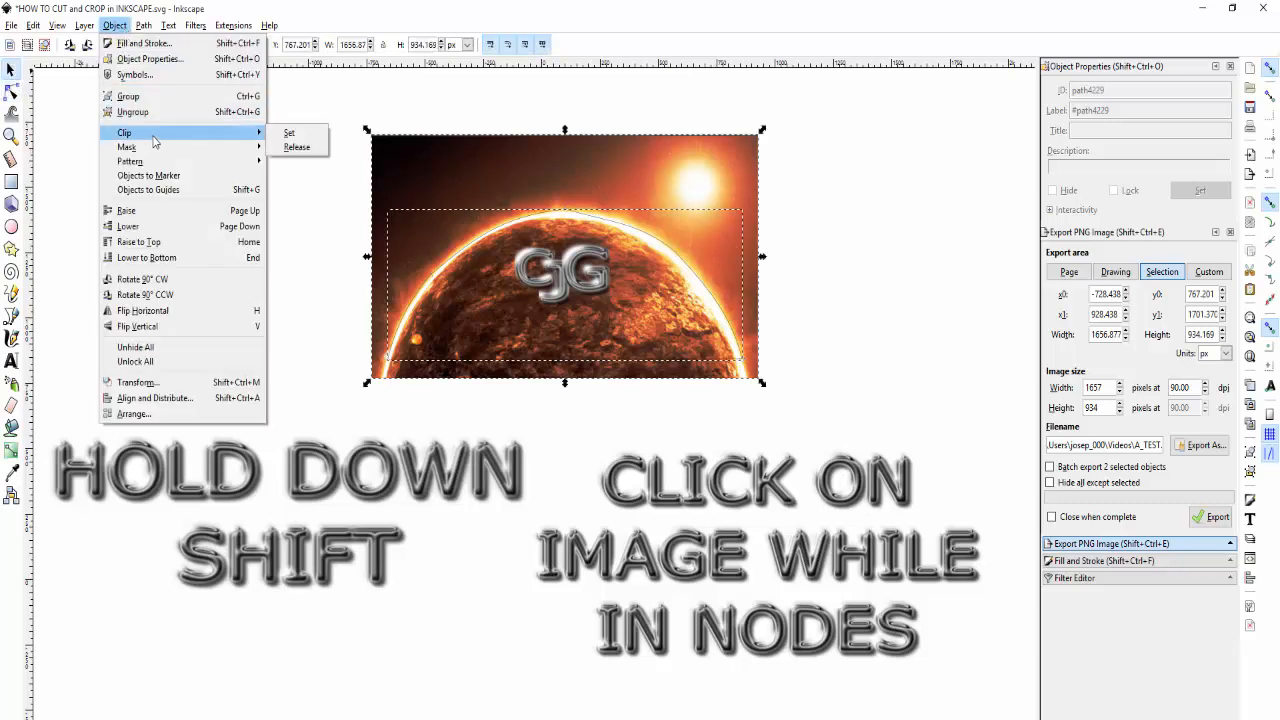
click(289, 132)
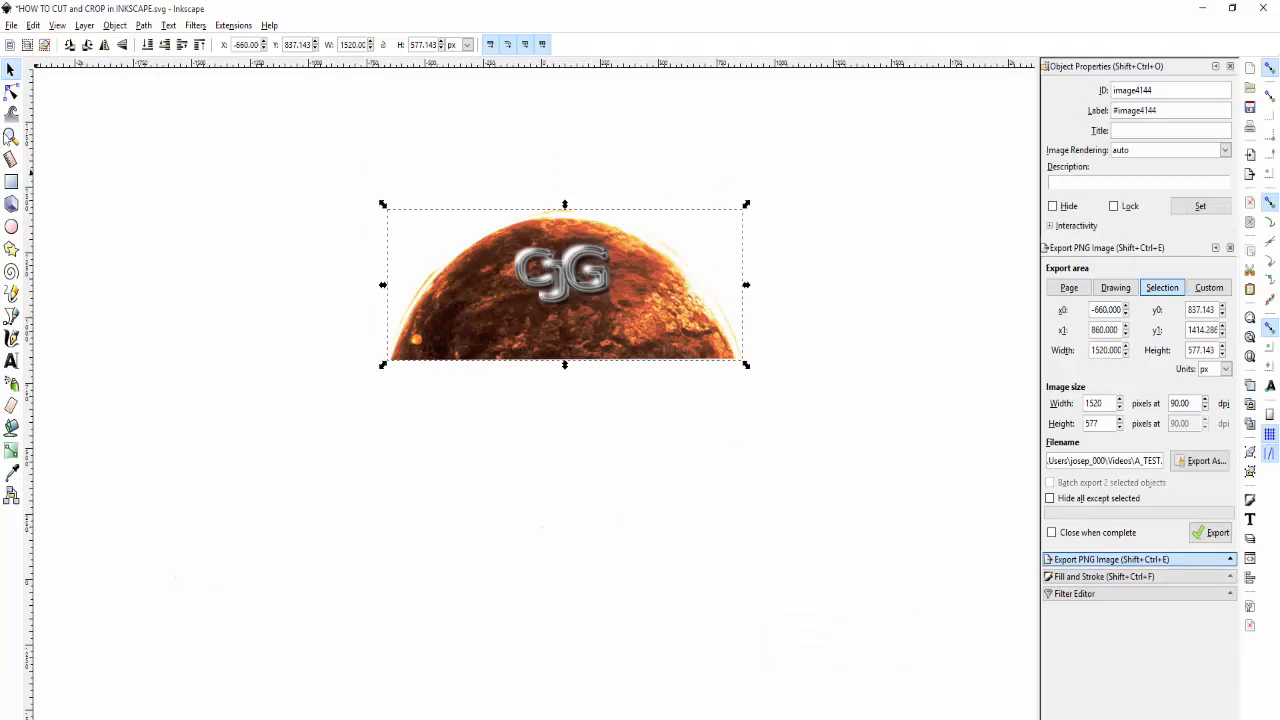
mouse_move(10, 95)
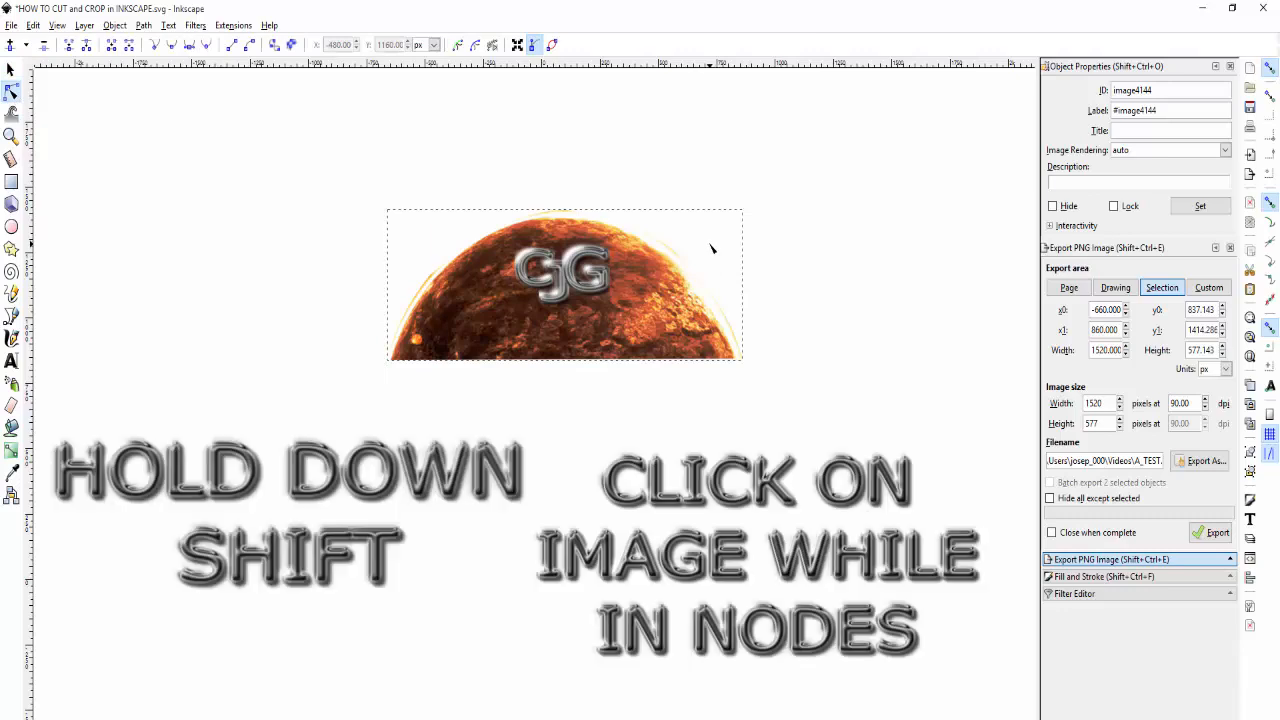
mouse_move(10, 73)
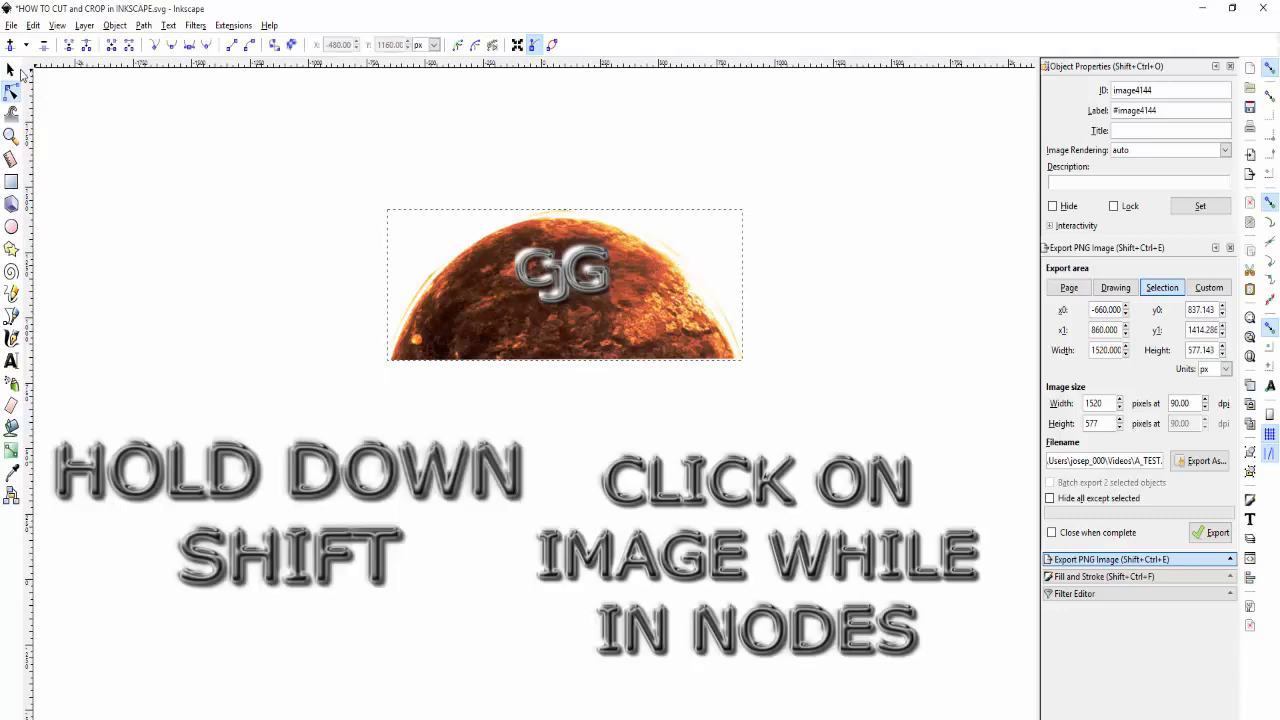
Step: Export the clipped image as A_TEST.png in the Videos folder
click(566, 285)
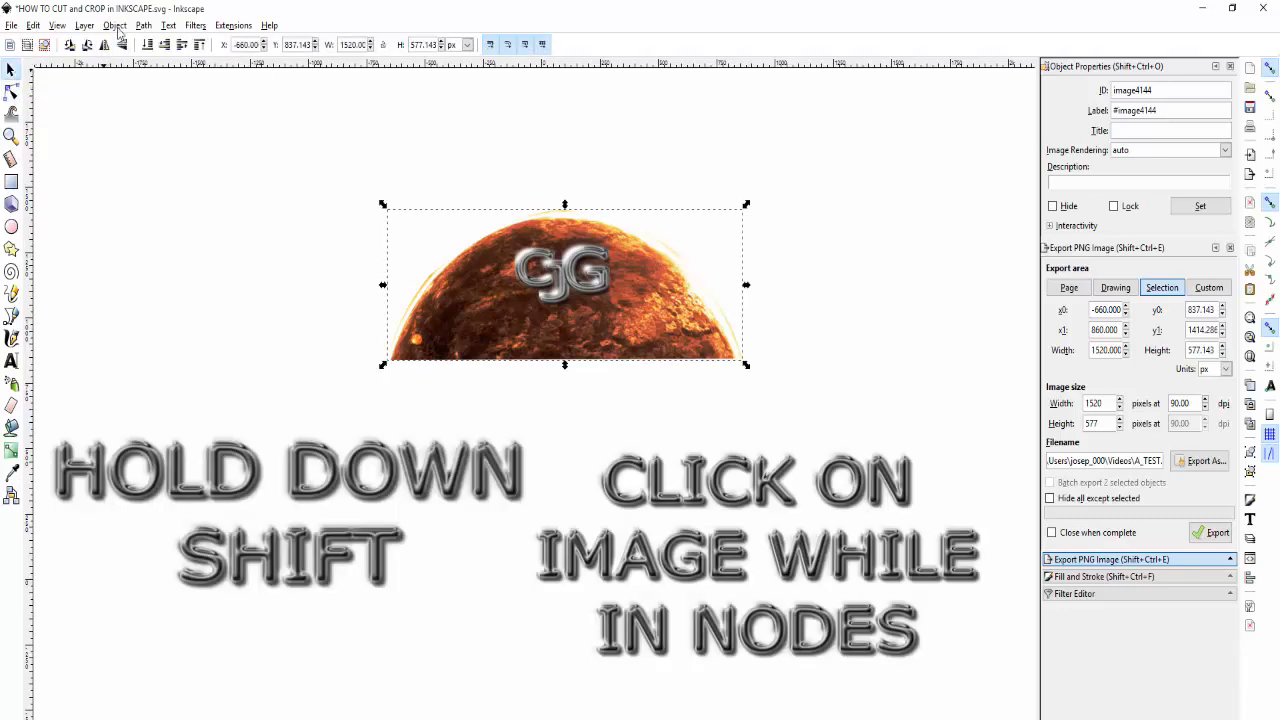
click(114, 26)
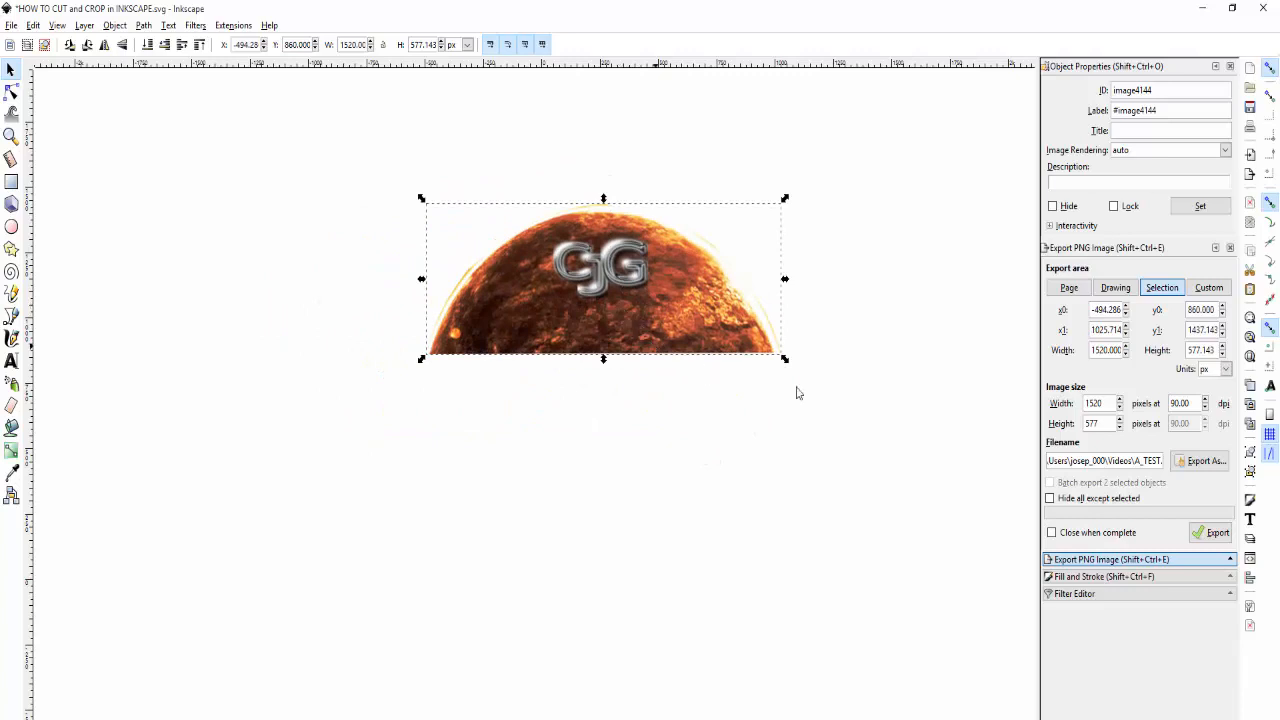
click(1204, 460)
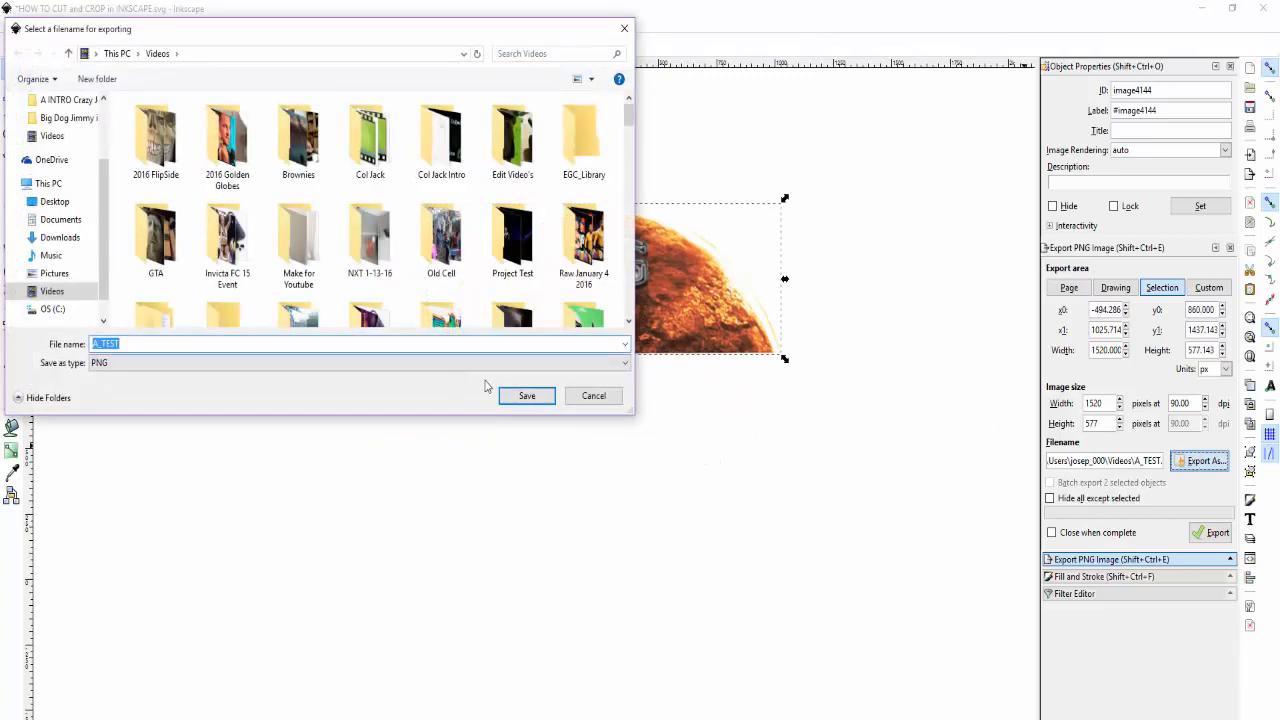
click(526, 396)
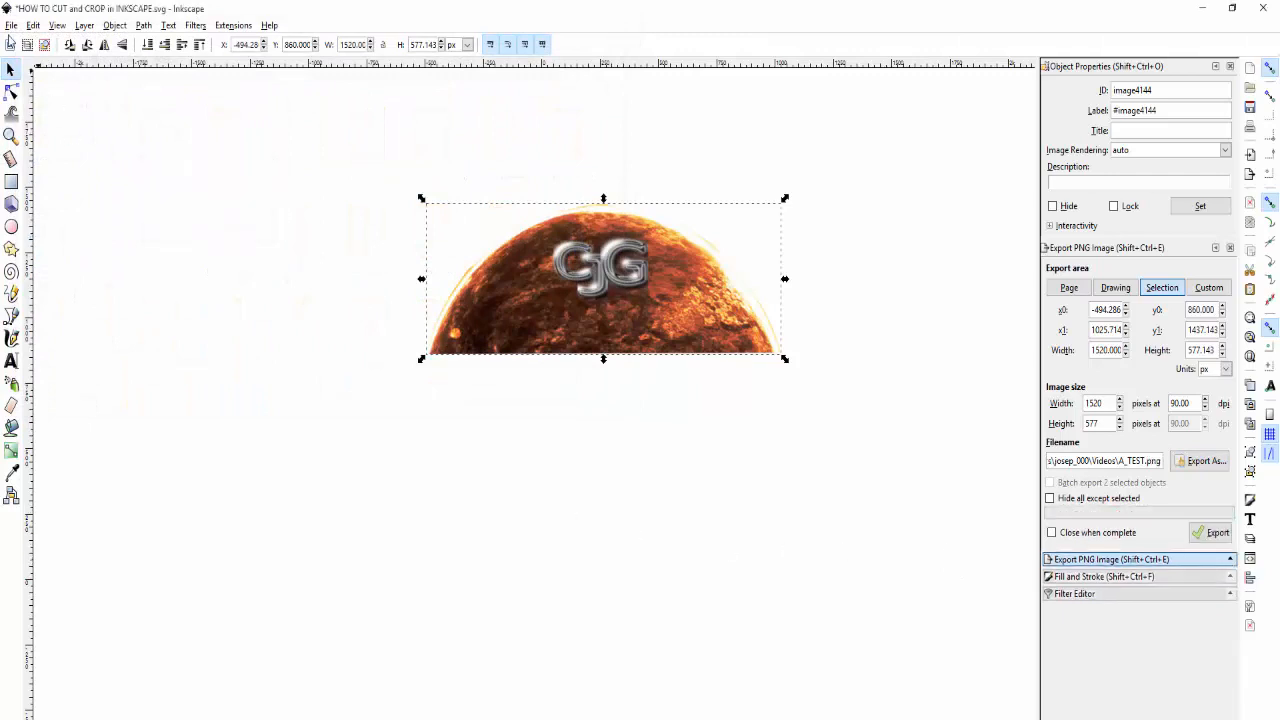
Step: Import A_TEST.png from the Videos folder onto the canvas
click(10, 25)
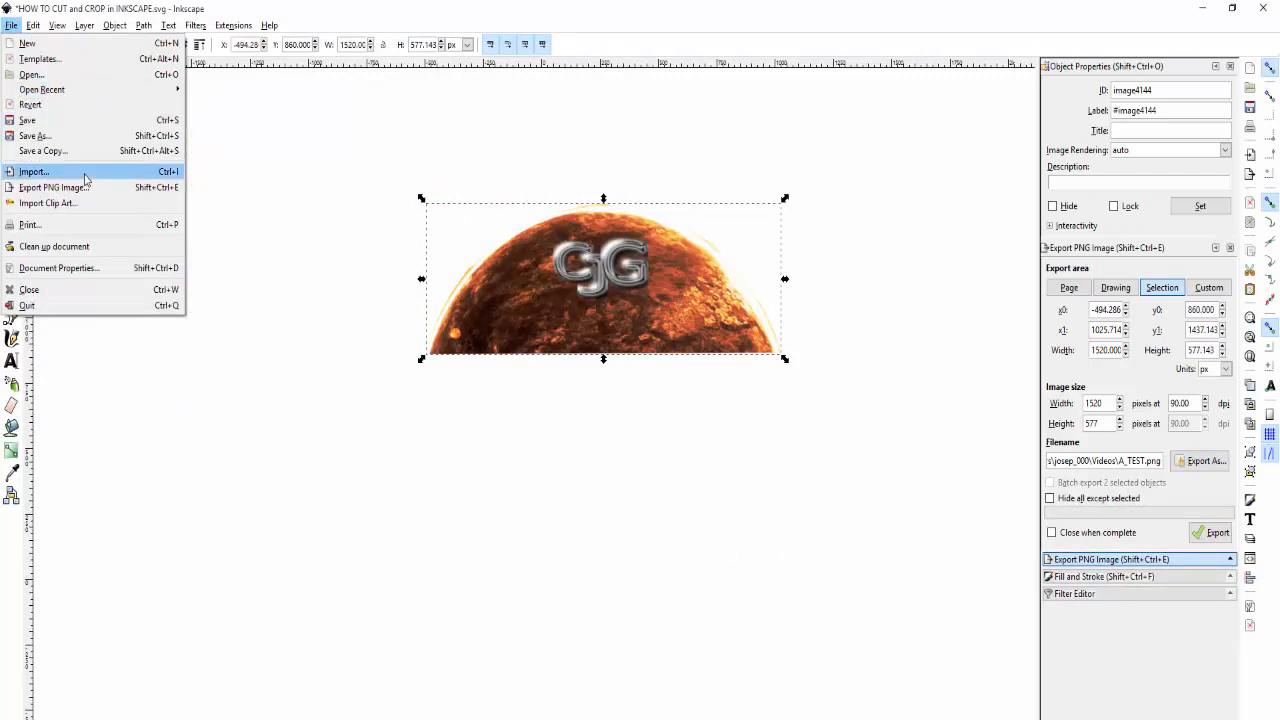
click(36, 170)
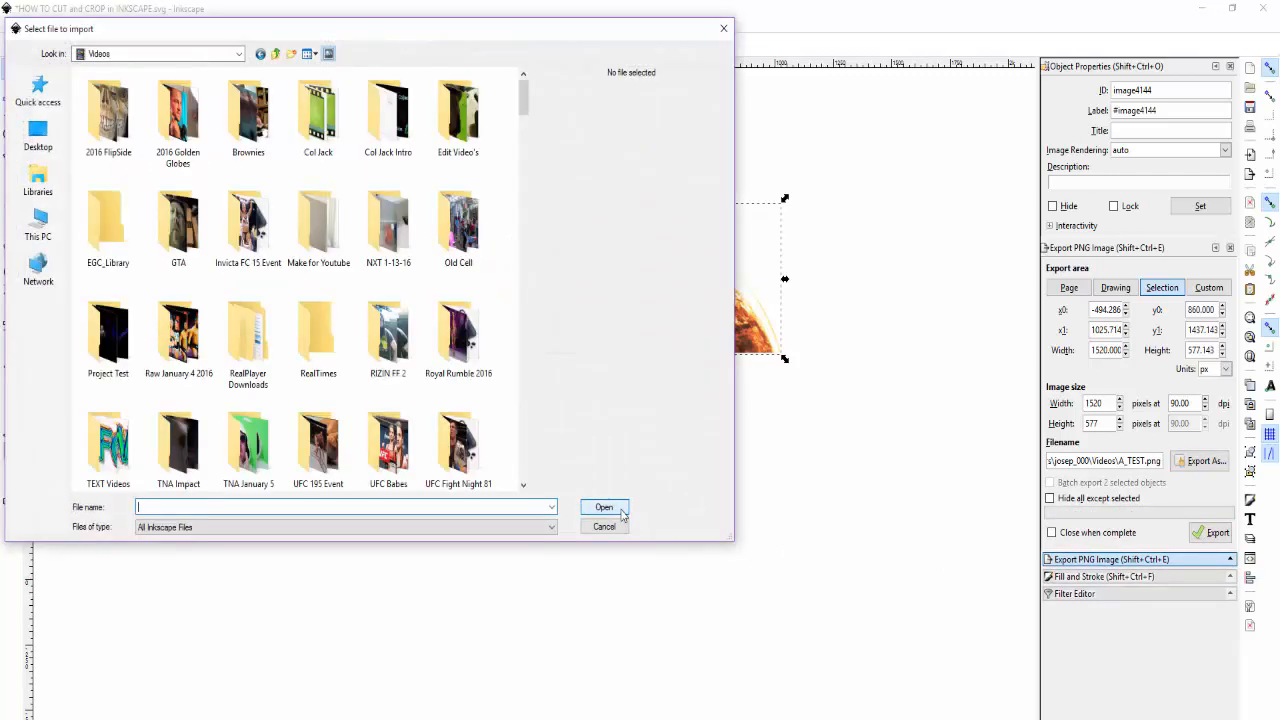
scroll(down, 3)
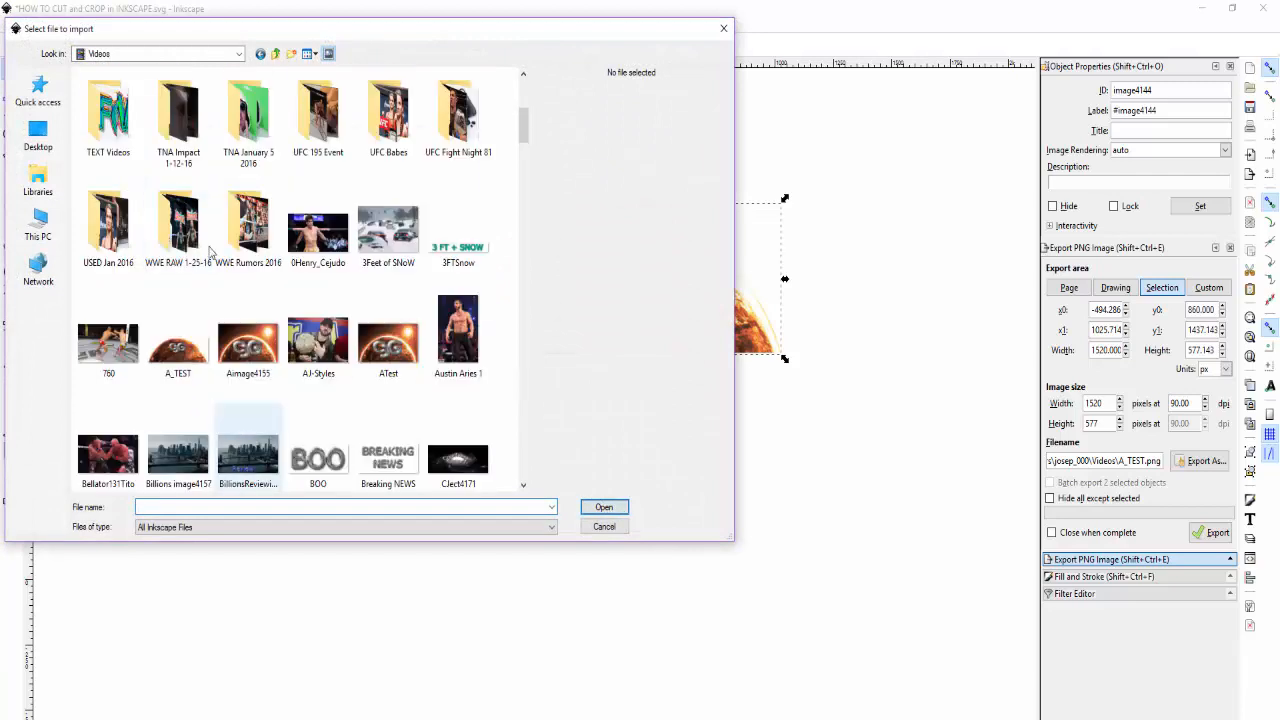
click(177, 340)
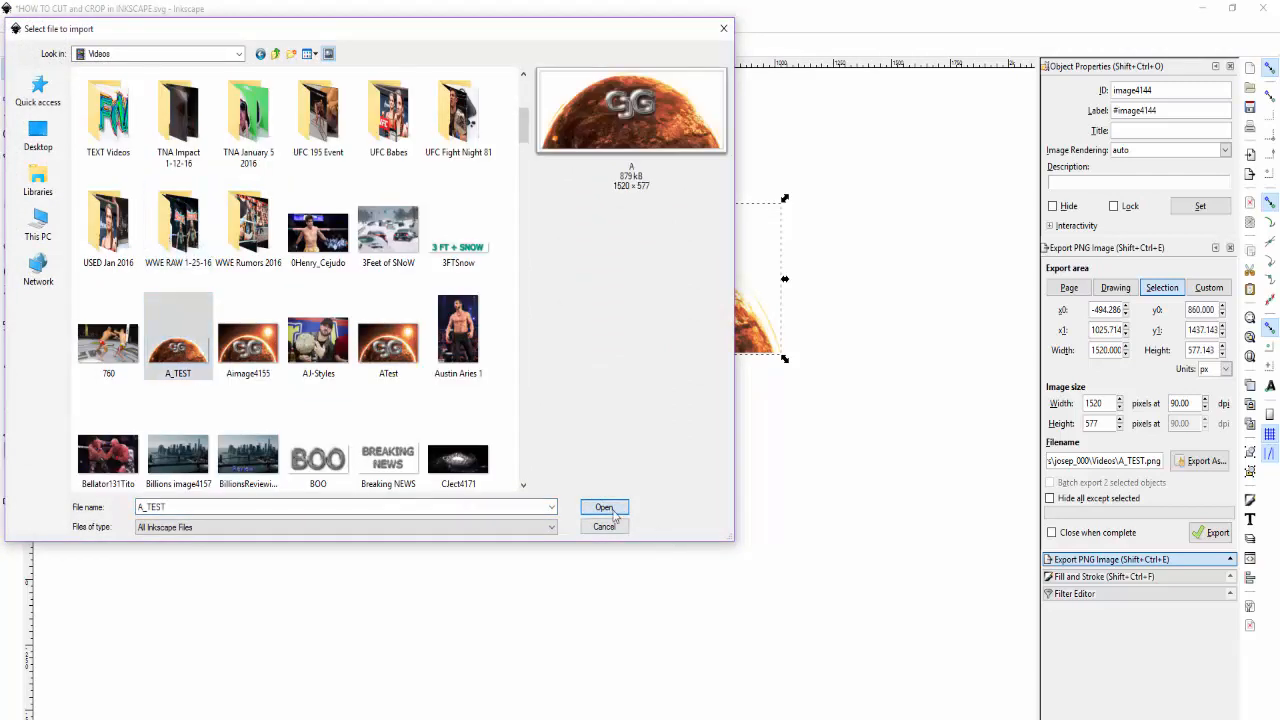
click(604, 507)
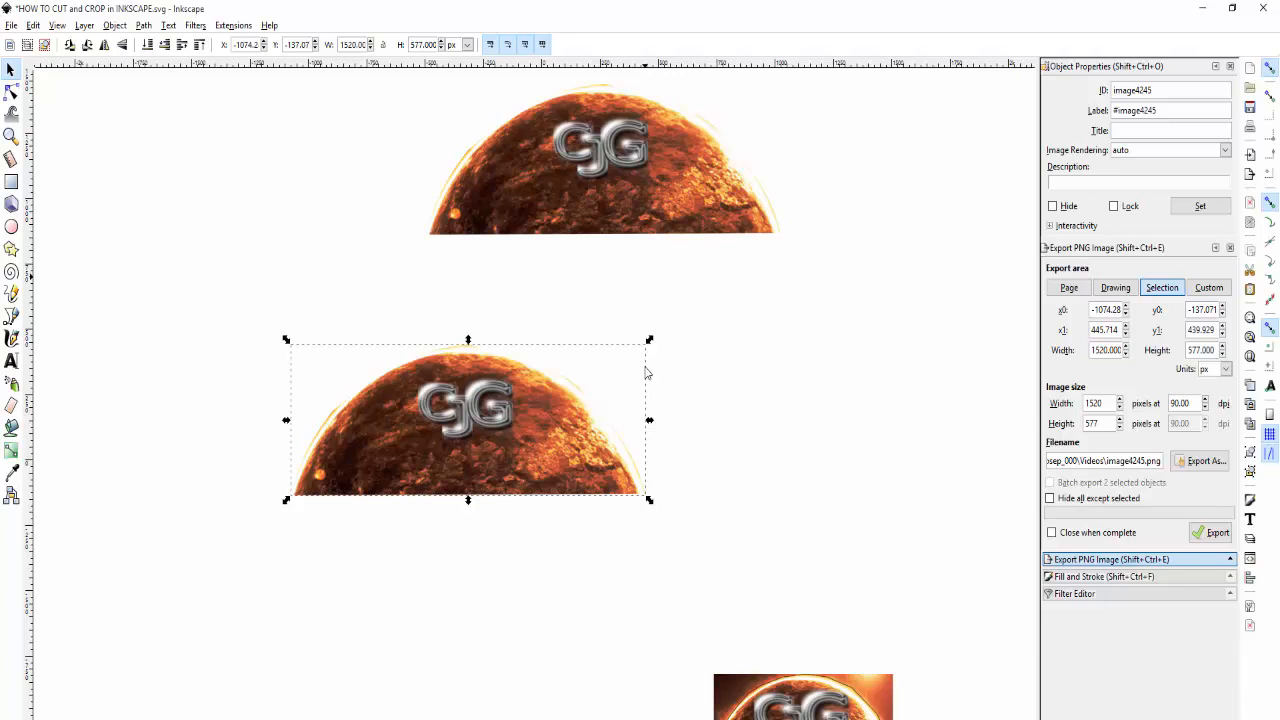
mouse_move(962, 536)
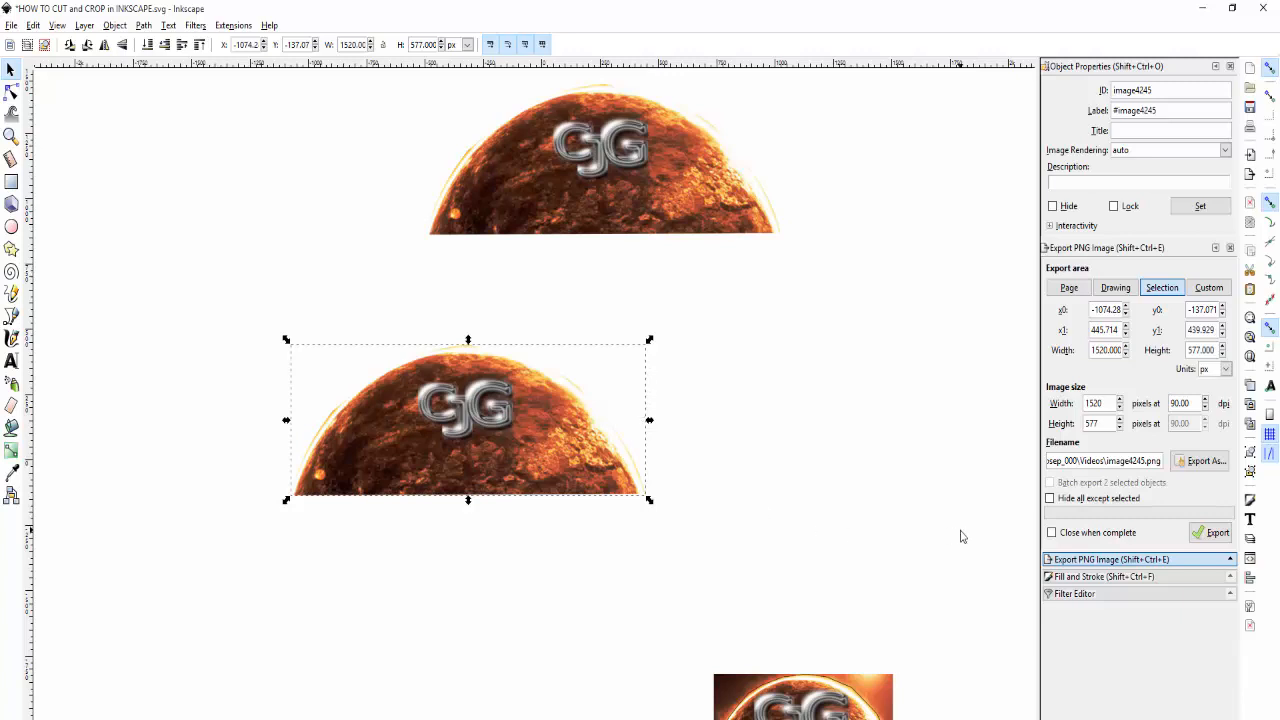